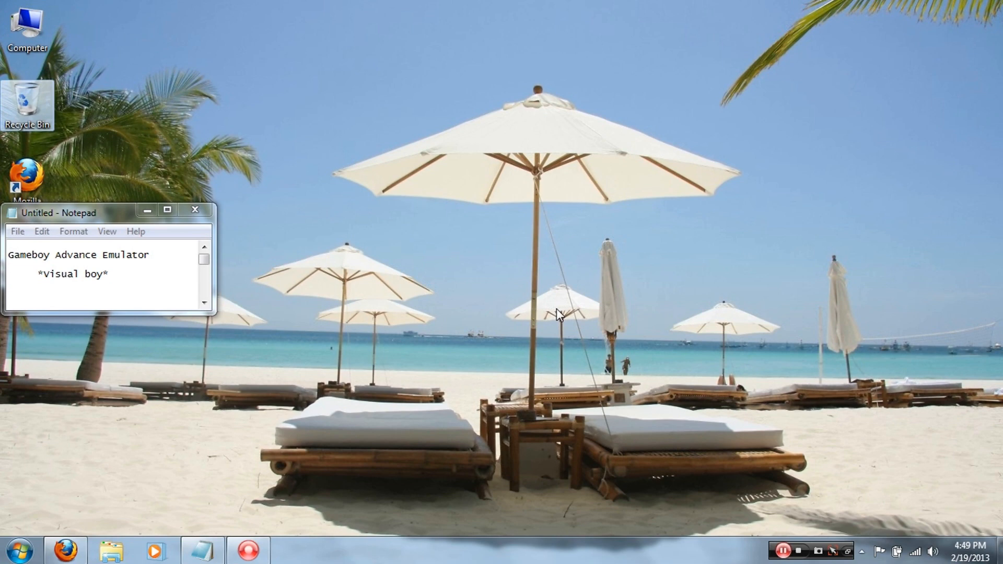
Create a new desktop folder via the context menu and name it Gameboy
right_click(558, 317)
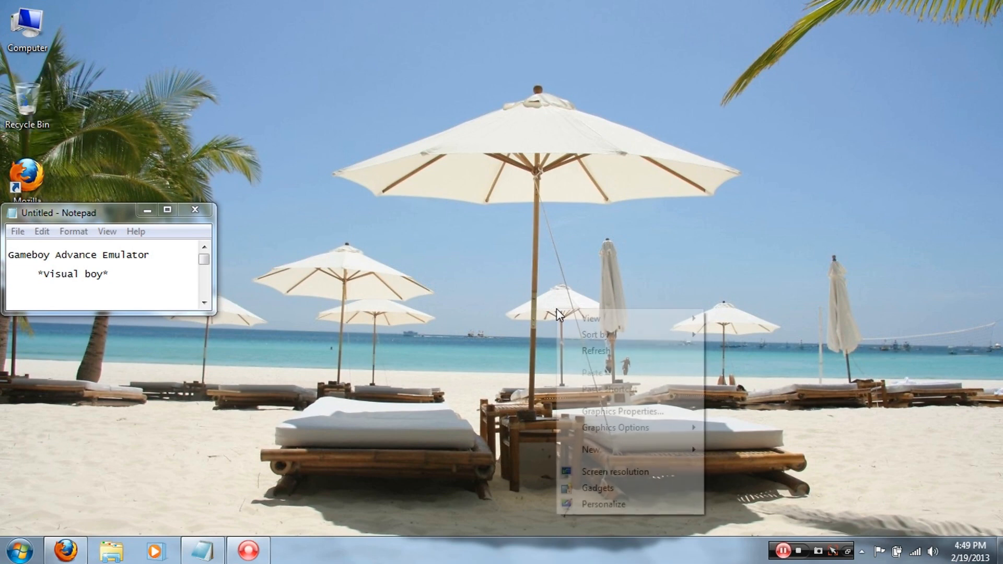
click(590, 449)
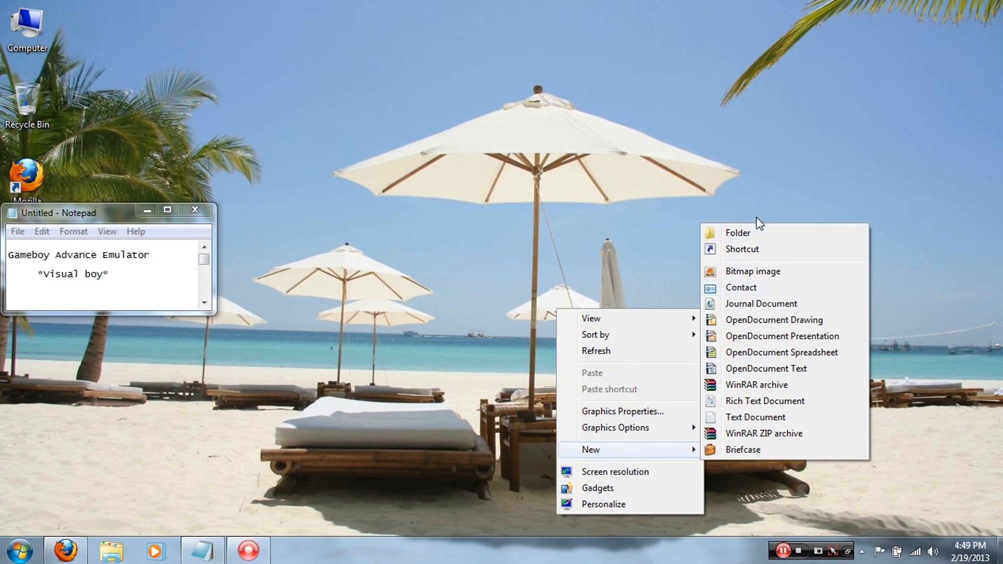
click(738, 232)
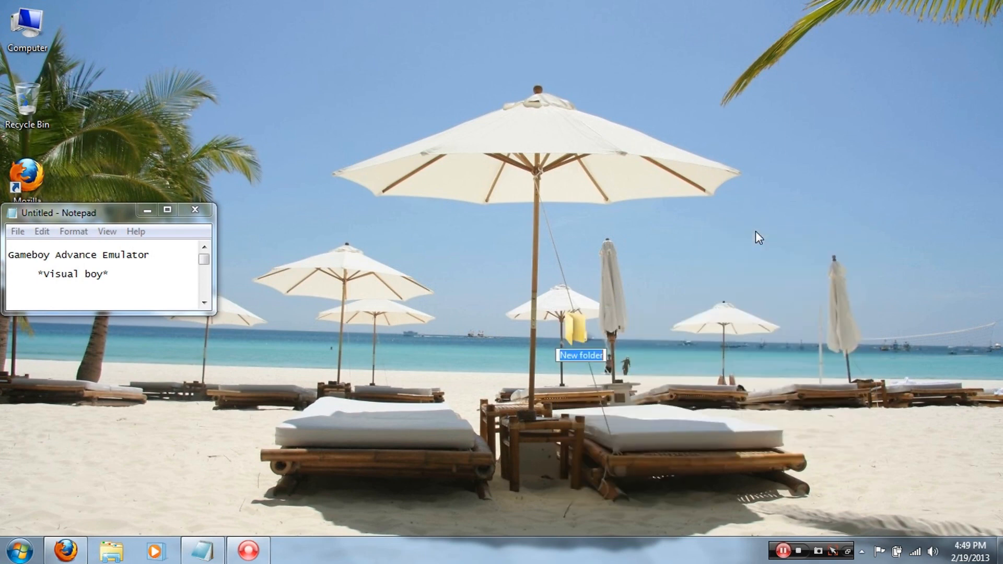
text(Gameboy)
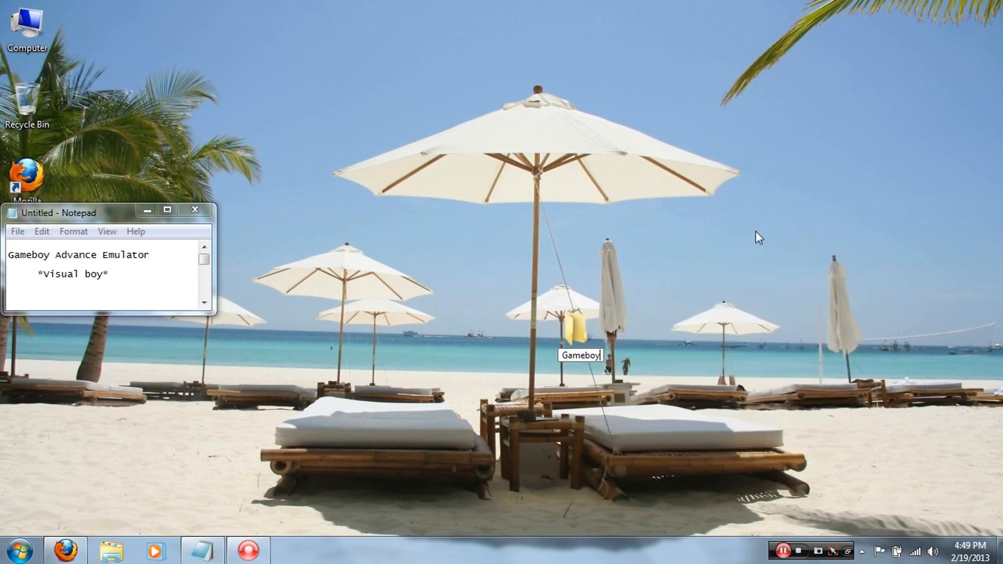
click(577, 340)
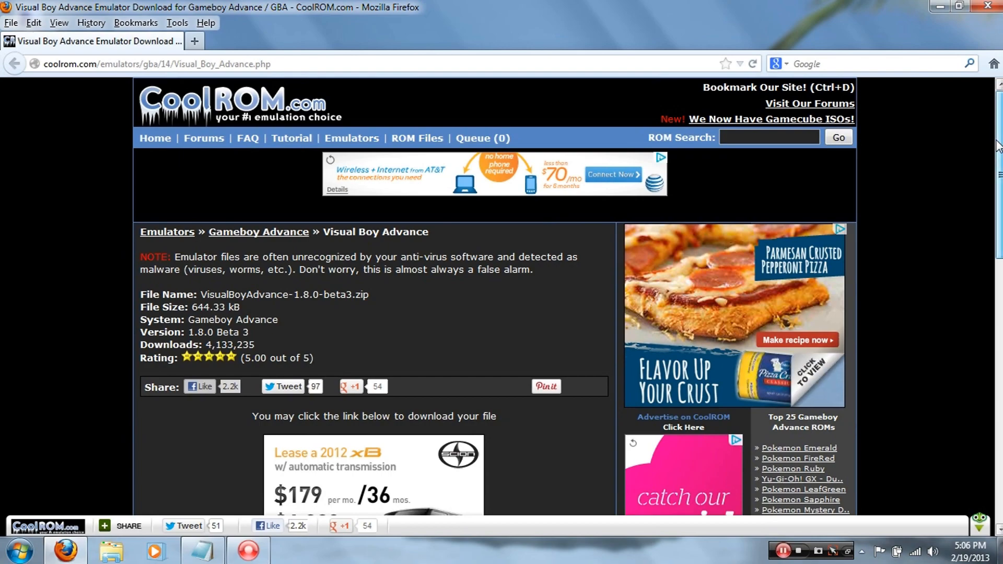
Save VisualBoyAdvance-1.8.0-beta3.zip from the Download Now link and dismiss the Downloads window
scroll(down, 3)
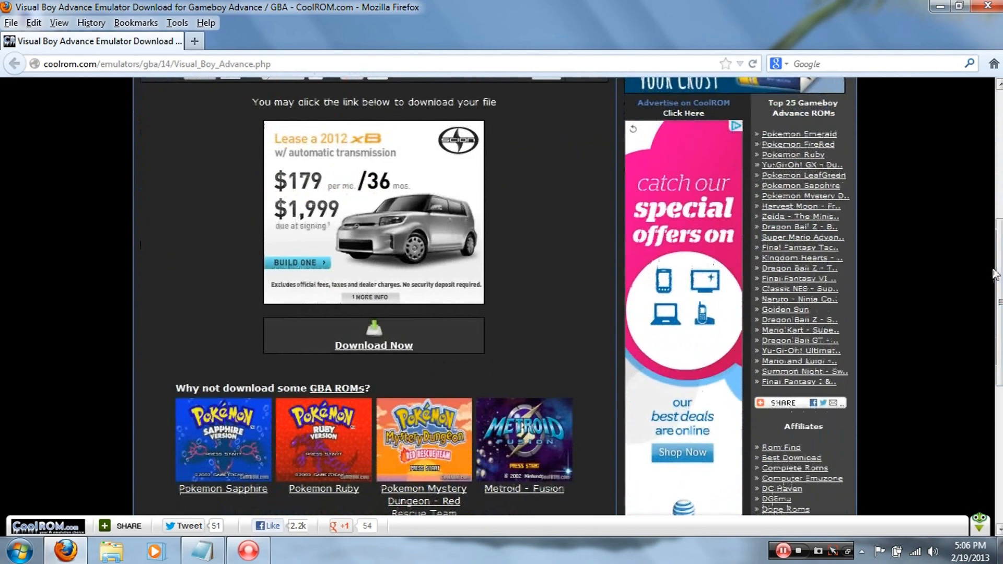
click(374, 344)
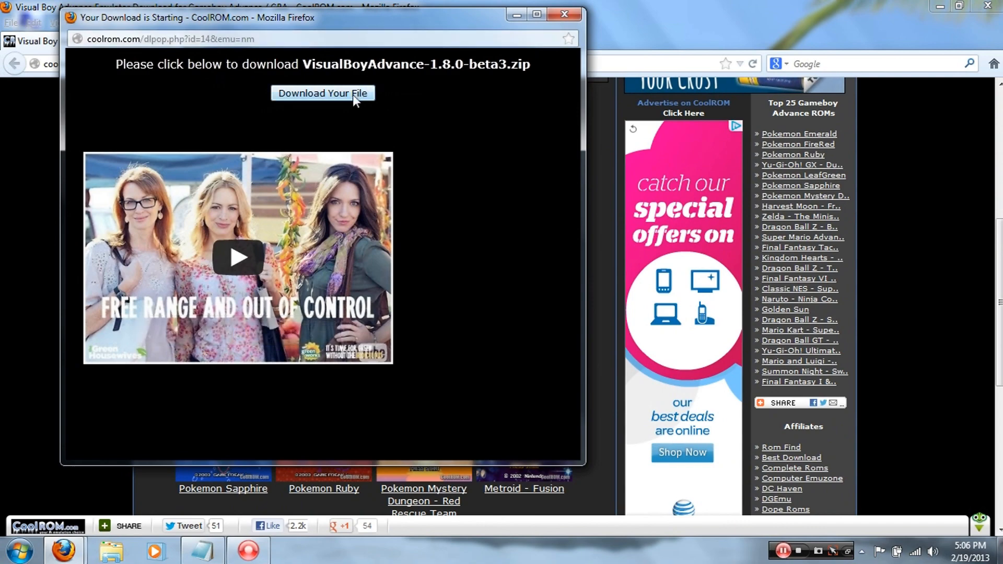
click(321, 93)
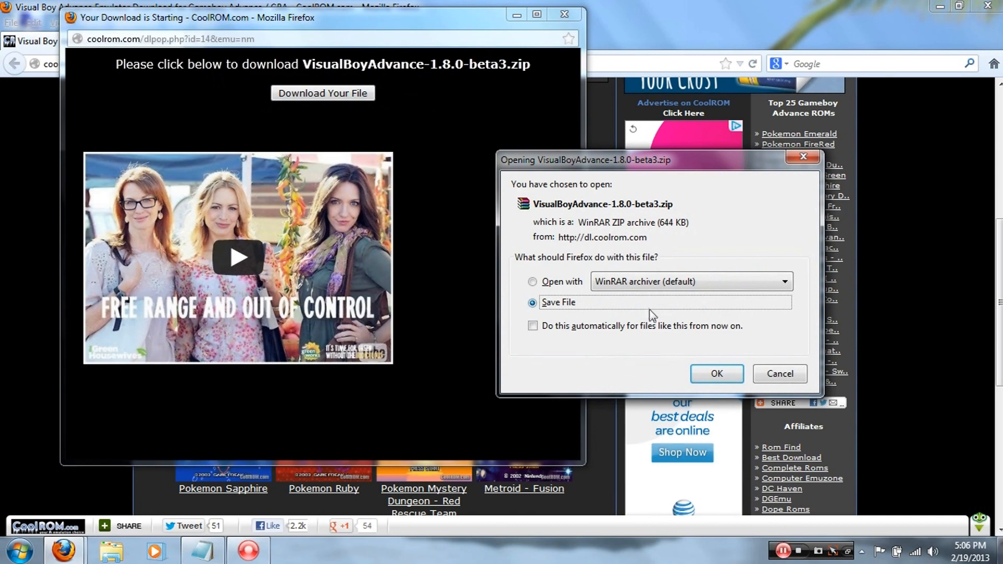
mouse_move(653, 334)
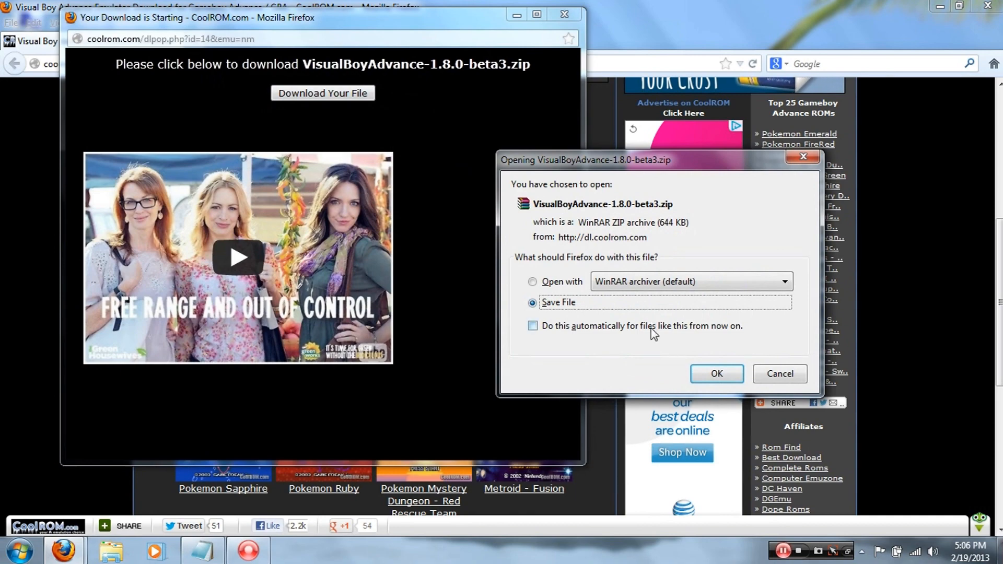
click(717, 373)
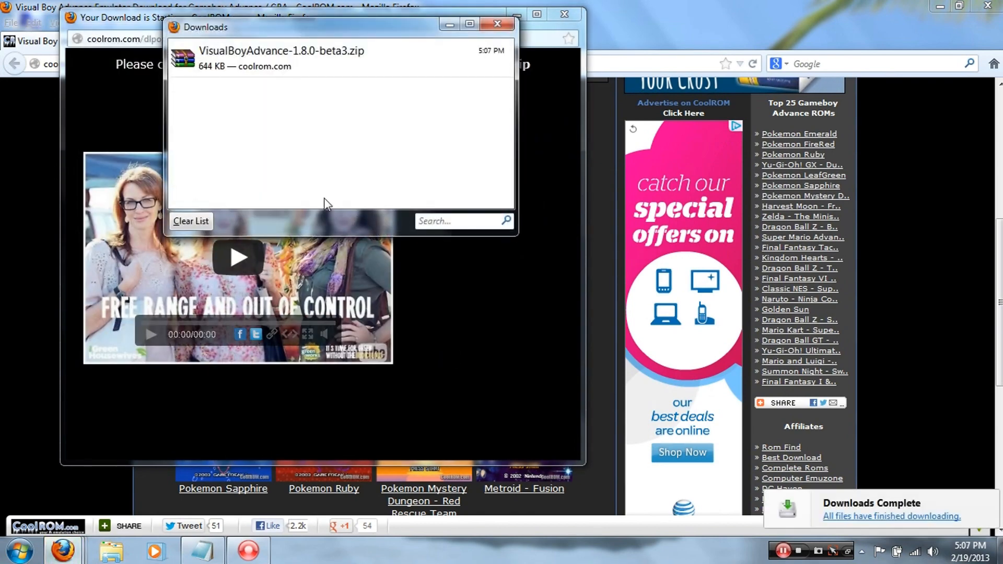
click(497, 23)
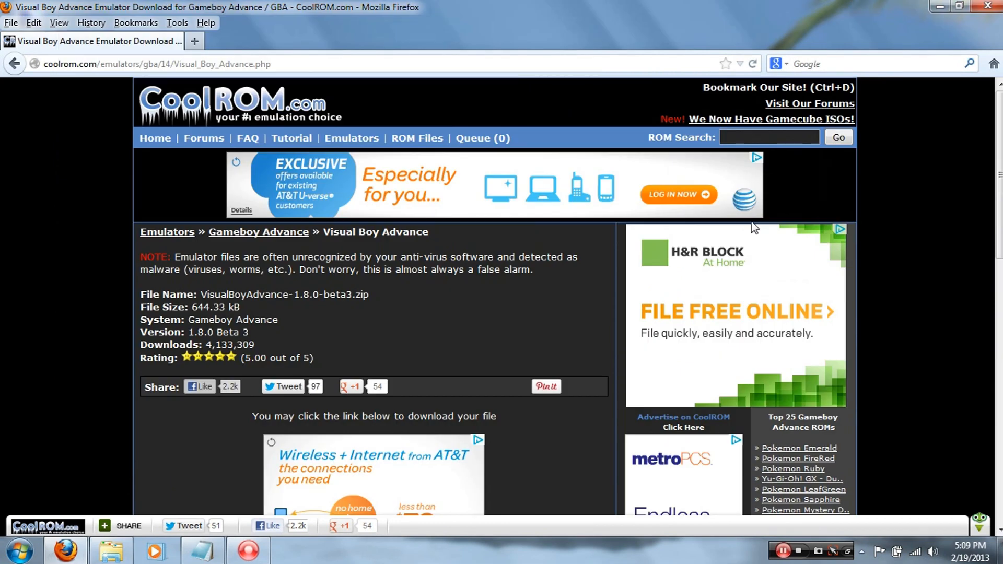
mouse_move(771, 195)
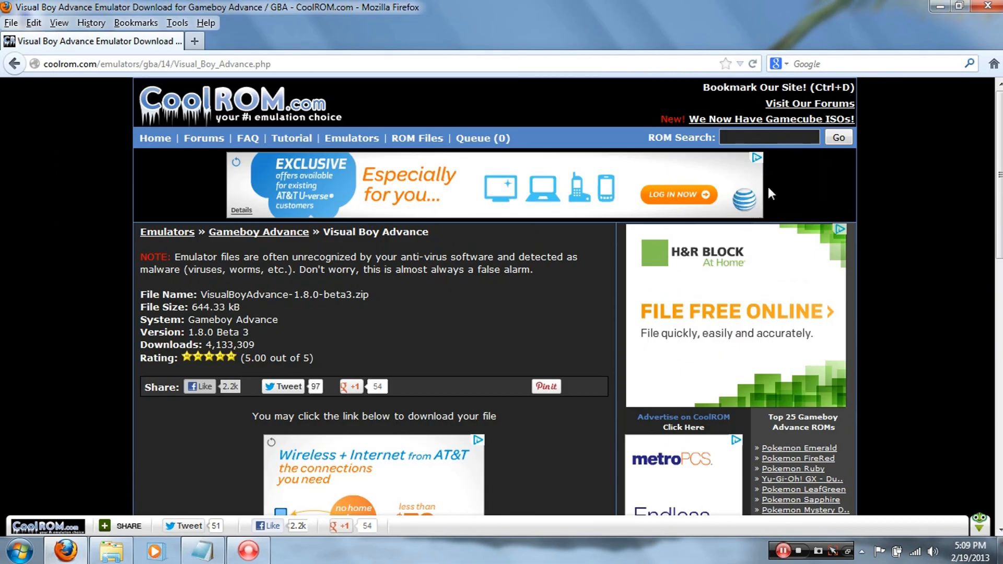
Search CoolROM for 'Pokemon' and choose Pokemon Emerald under Gameboy Advance from the results
click(792, 139)
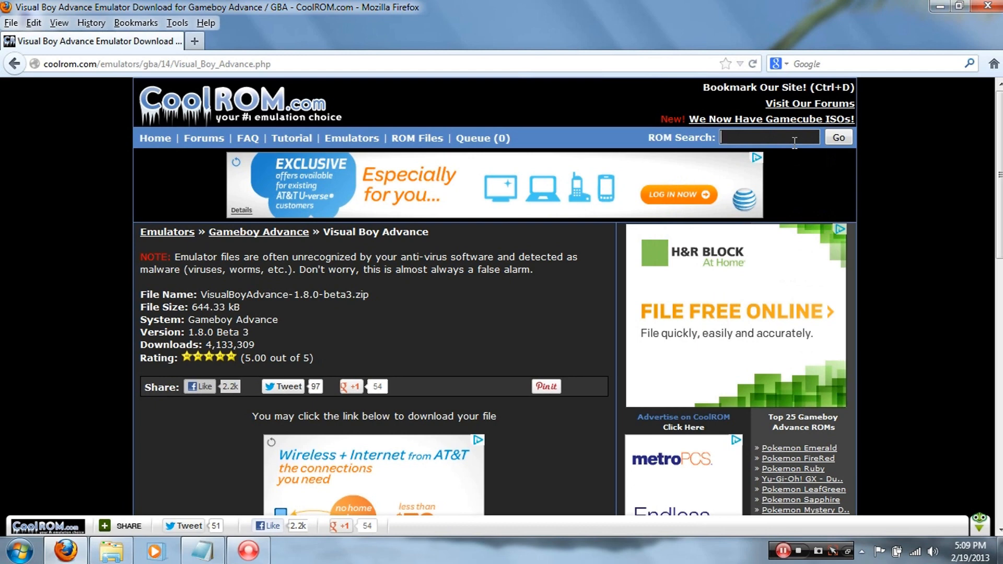
text(Poek)
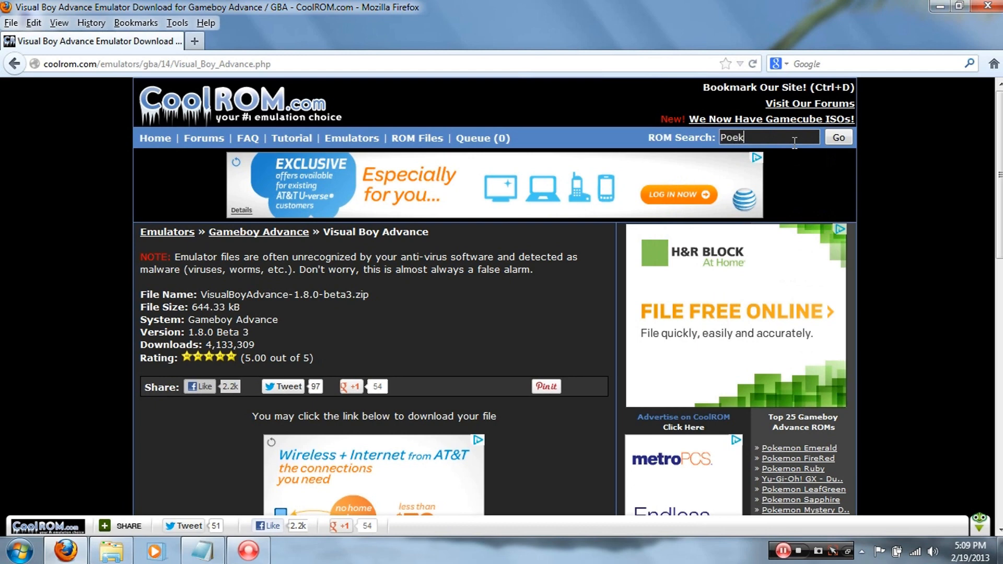
text(Pokemon)
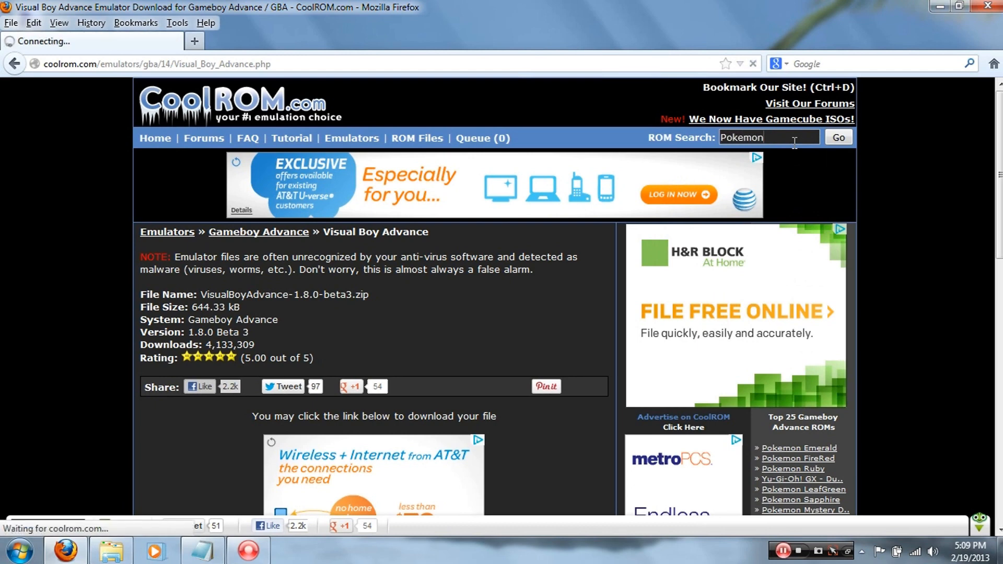
click(838, 138)
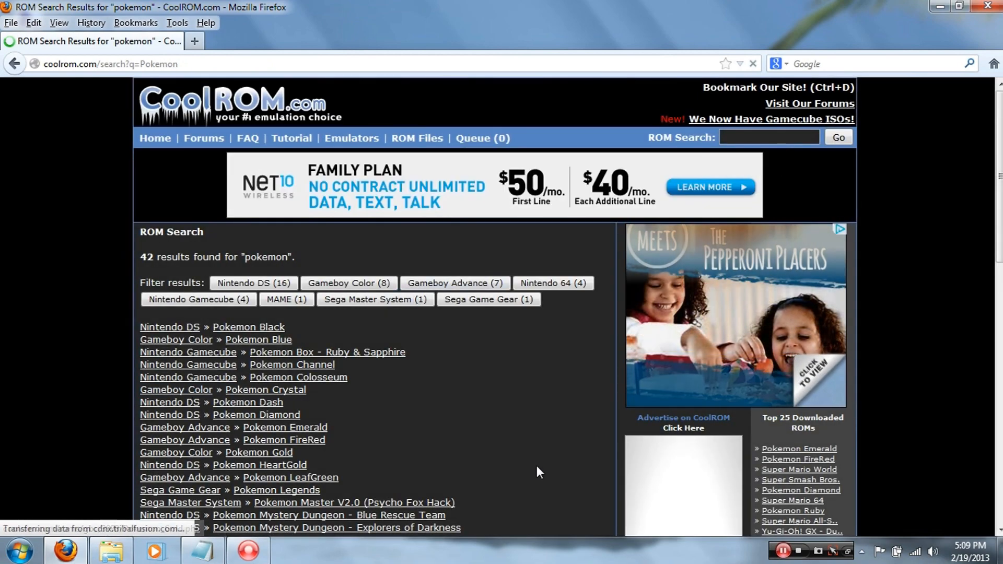
scroll(down, 3)
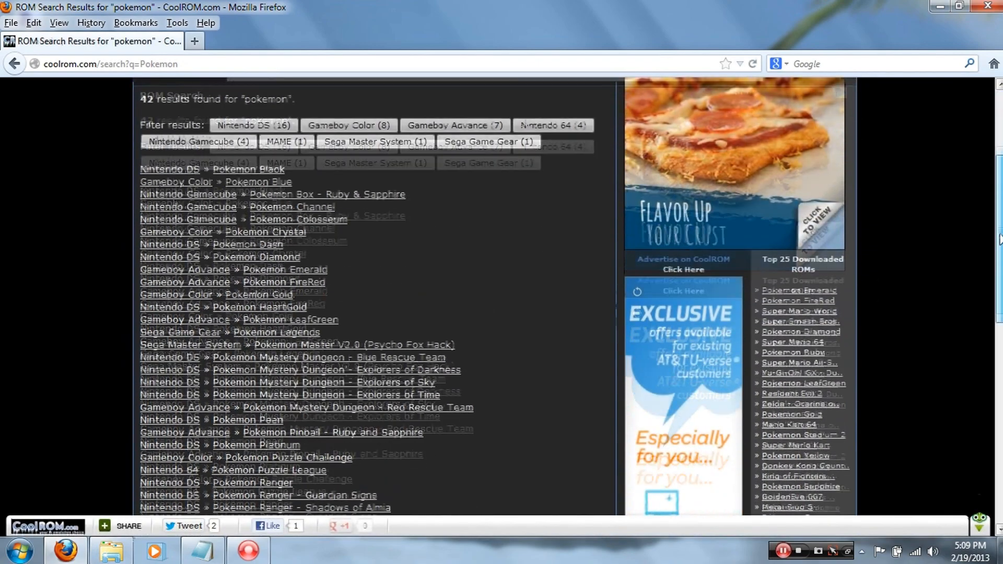
scroll(down, 3)
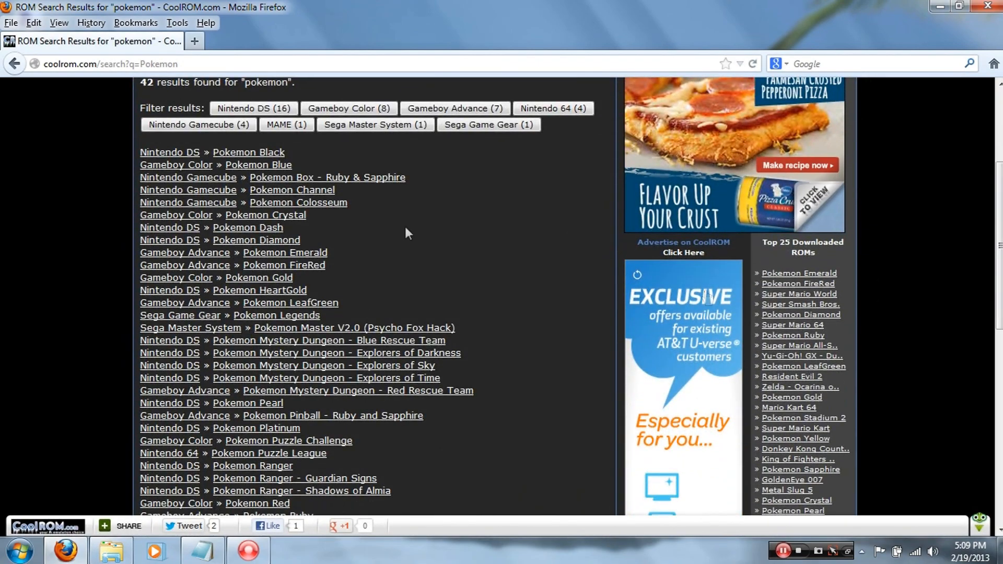
mouse_move(276, 253)
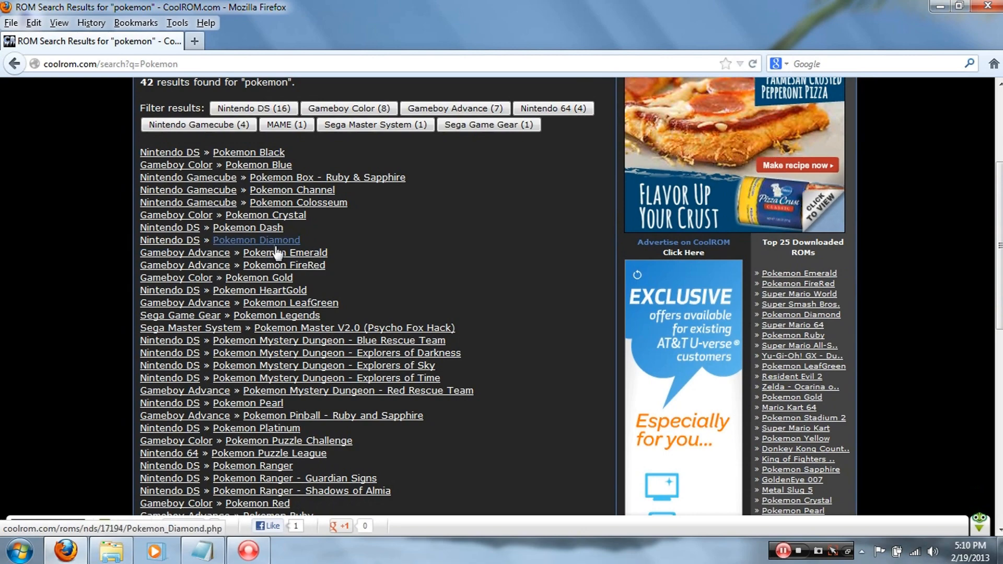
click(283, 266)
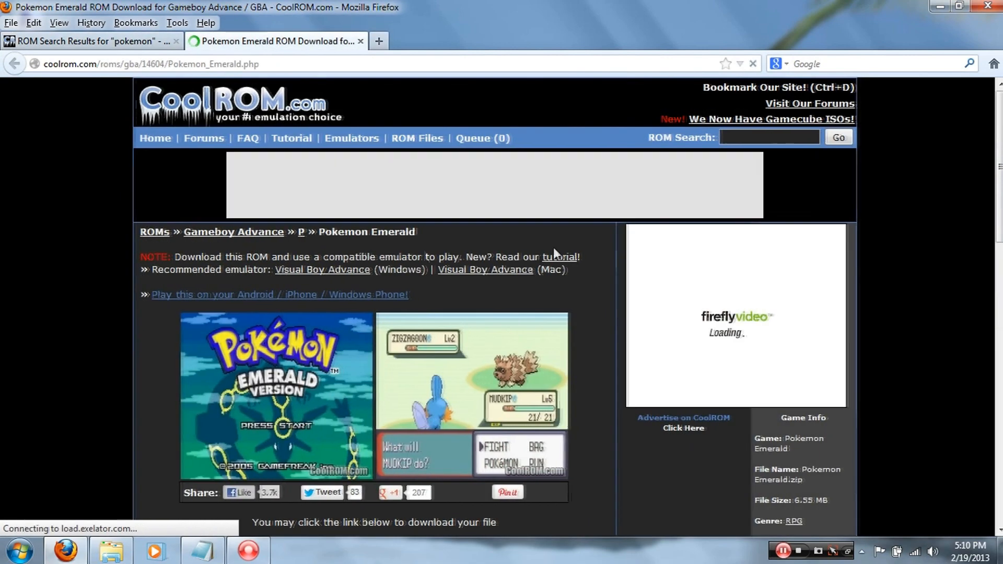
Start the Pokemon Emerald.zip download from the page's Download Now link
scroll(down, 3)
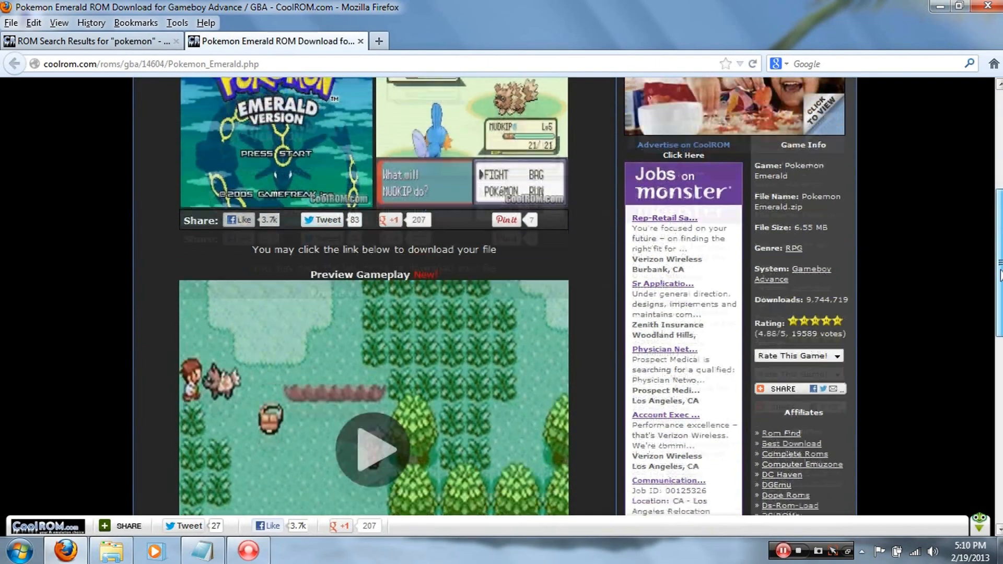
scroll(down, 3)
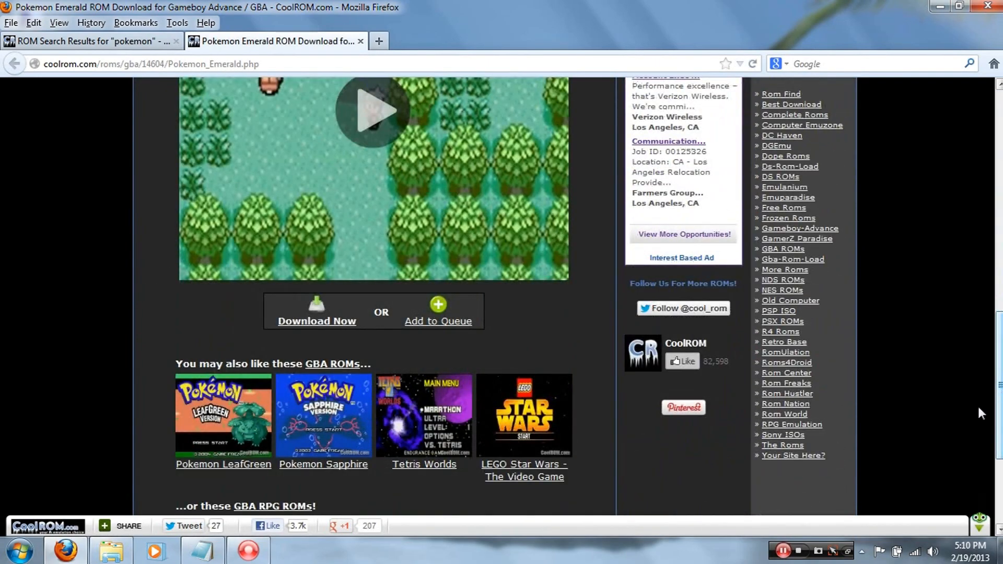
click(317, 317)
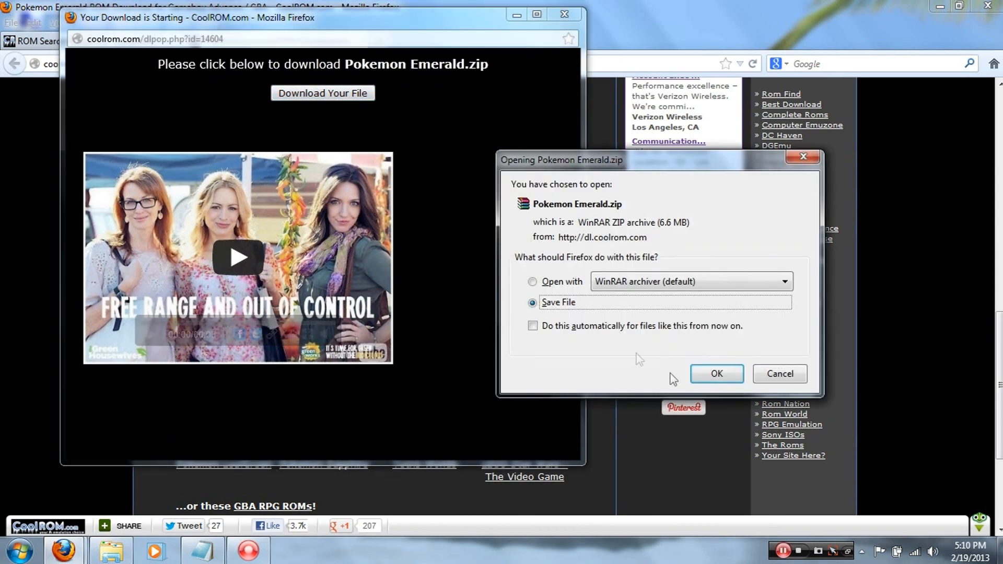
Save Pokemon Emerald.zip into the desktop Gameboy folder, keeping its file name
click(717, 373)
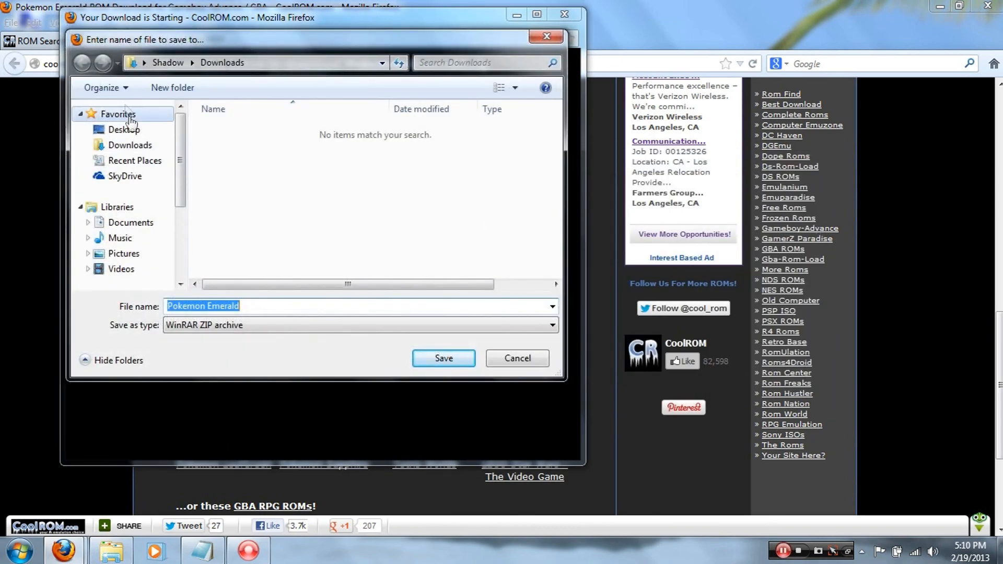
click(123, 129)
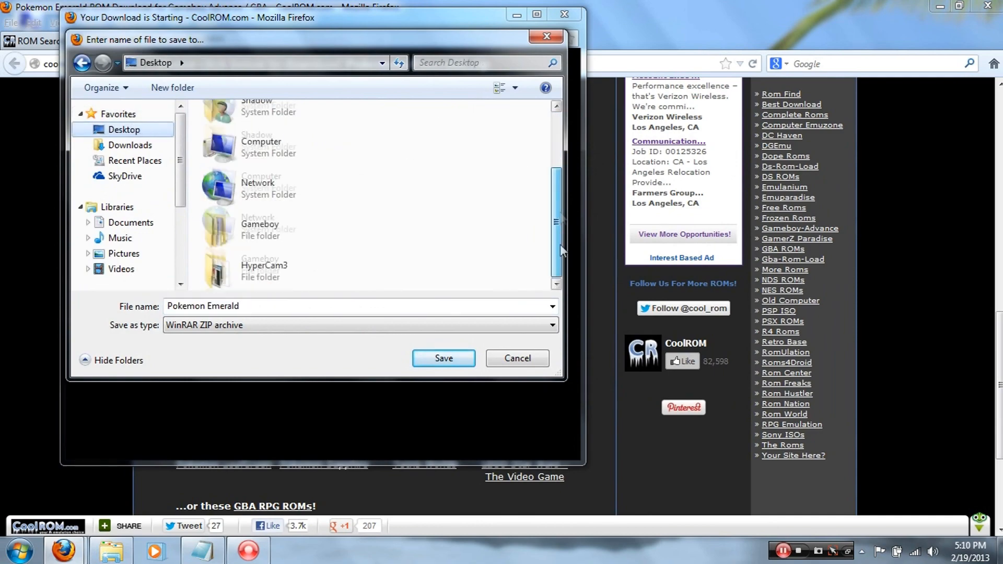
double_click(259, 223)
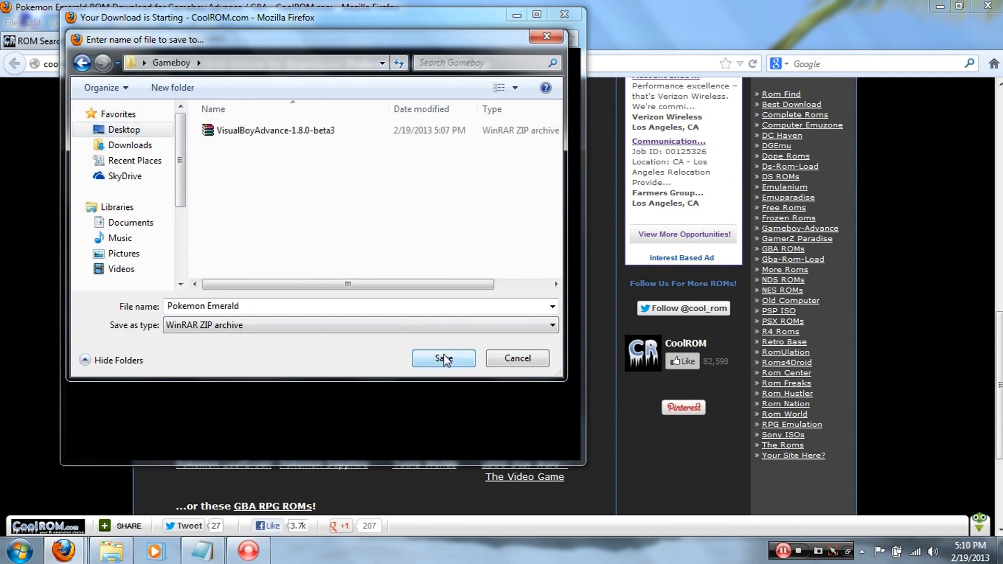
click(443, 358)
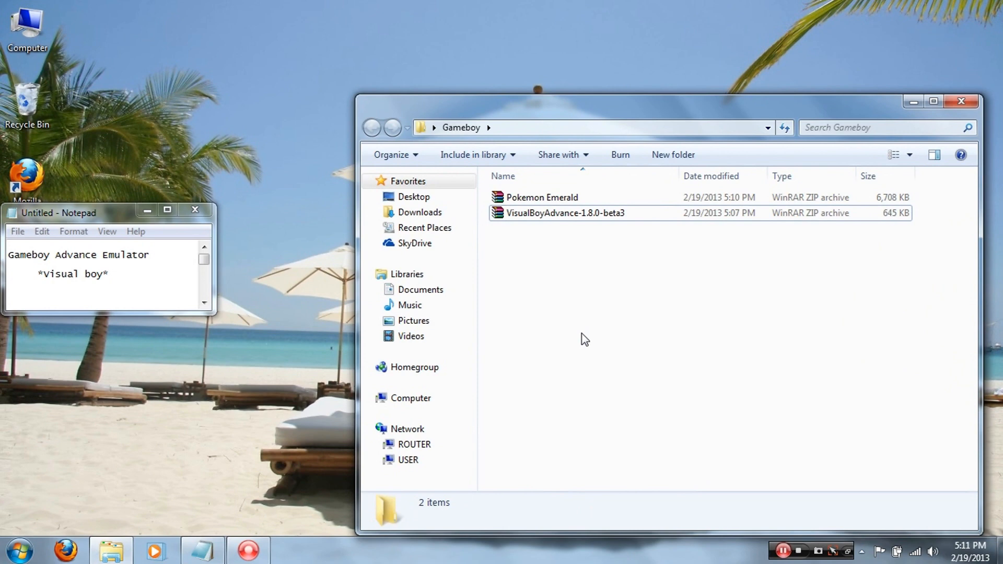
mouse_move(539, 278)
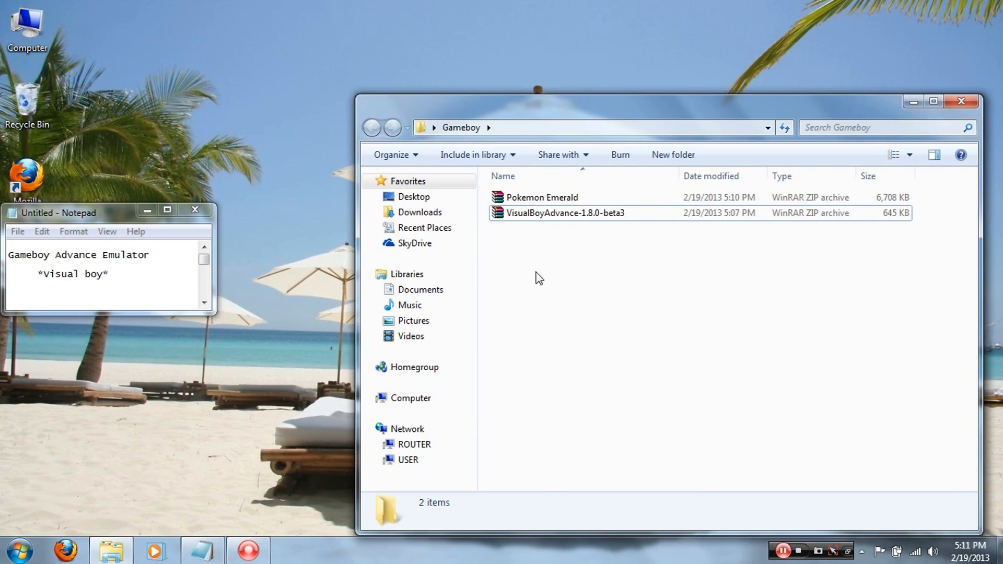
Extract VisualBoyAdvance-1.8.0-beta3 here and launch the VisualBoyAdvance application
right_click(565, 213)
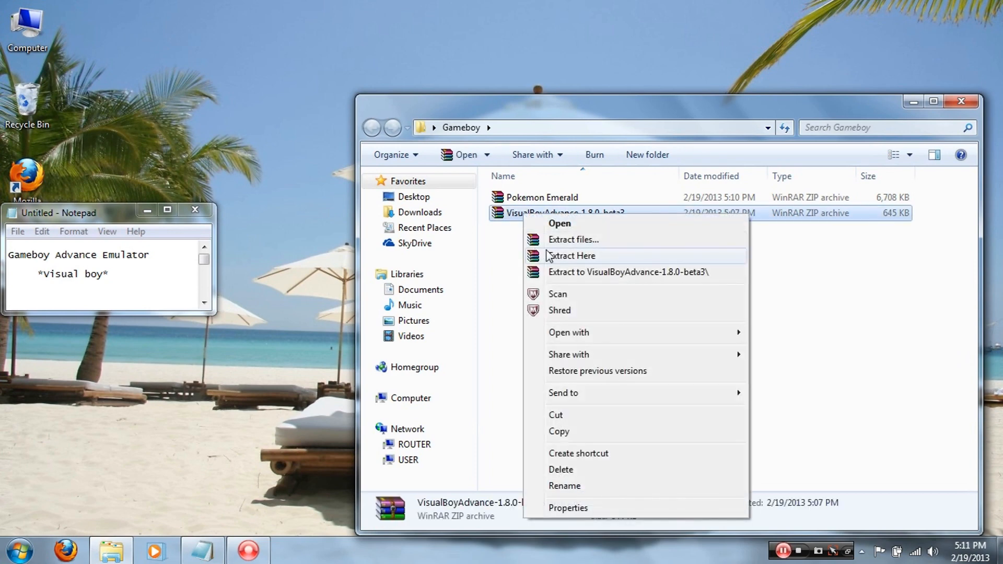
mouse_move(555, 261)
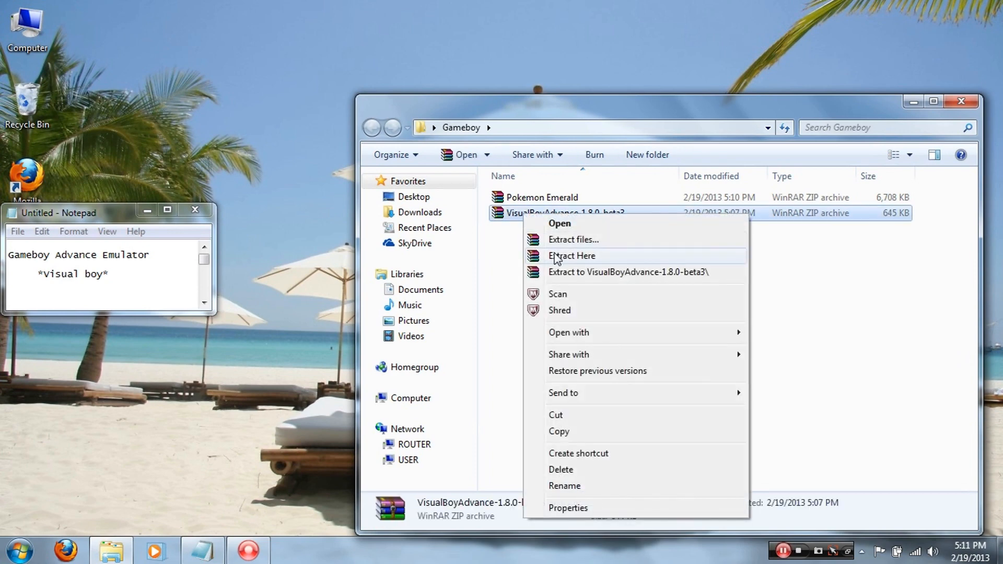
click(572, 256)
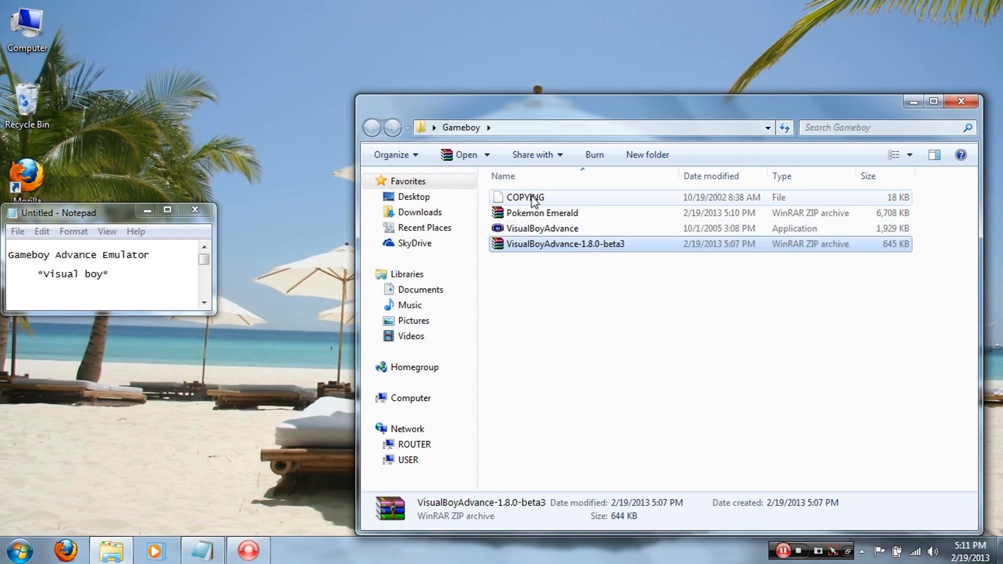
click(541, 228)
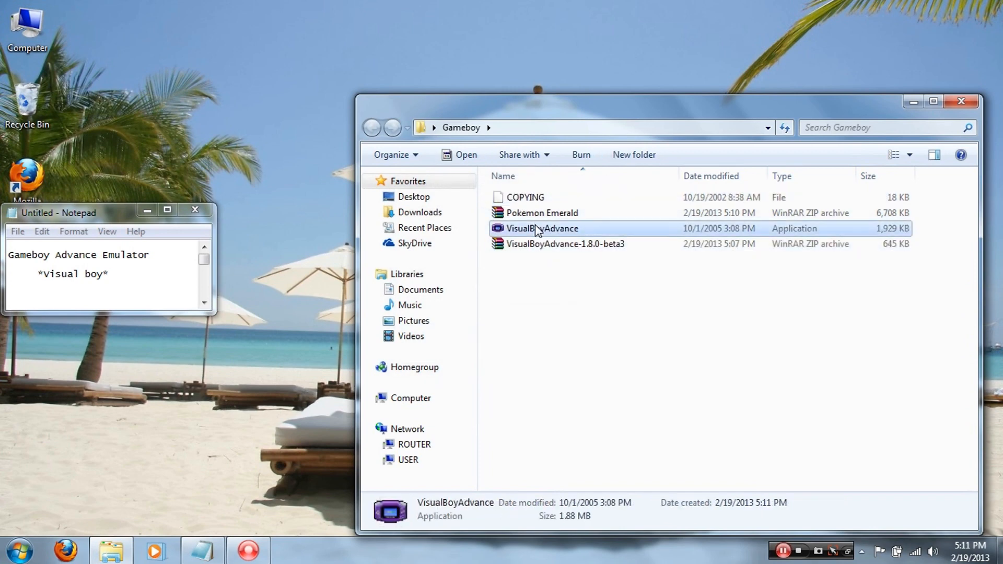
double_click(541, 228)
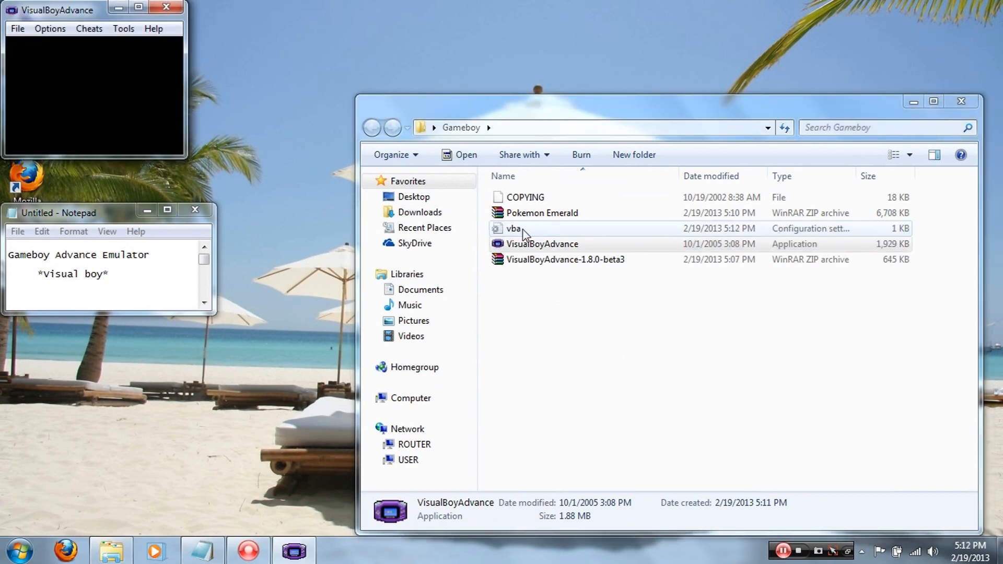
Move the emulator window aside and extract the Pokemon Emerald archive here, producing Pokemon Emerald.gba
click(513, 228)
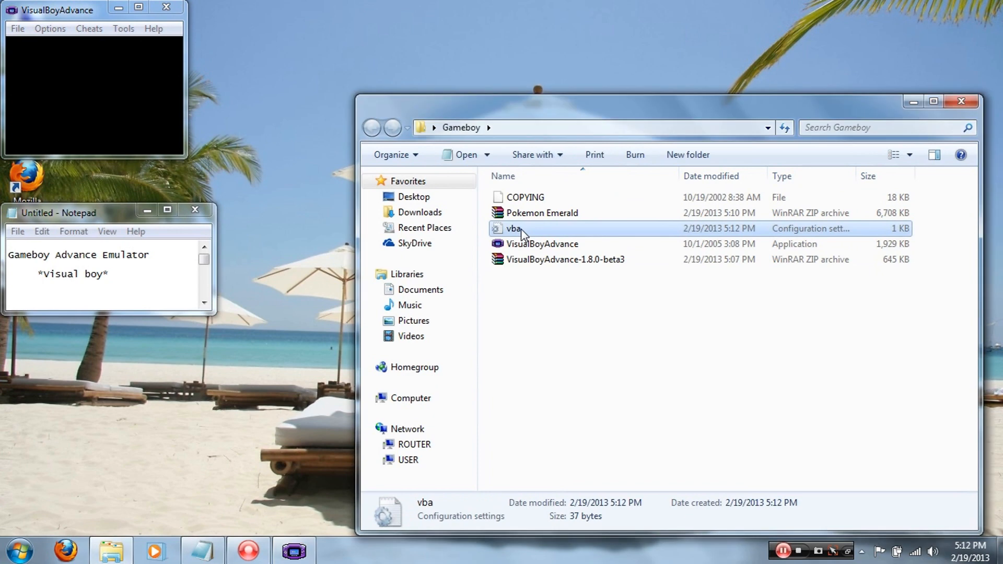
mouse_move(422, 142)
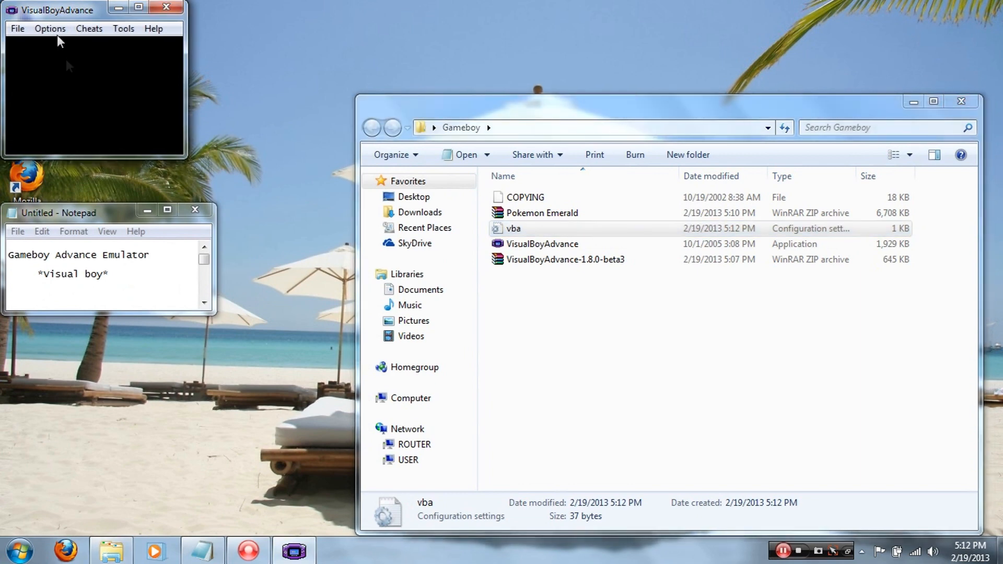
drag(55, 9, 440, 277)
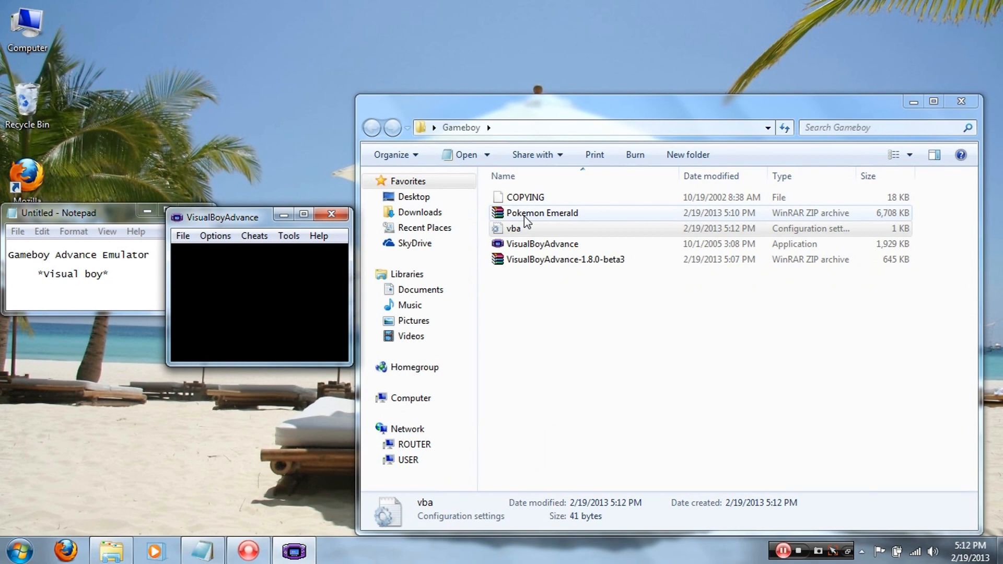
right_click(541, 213)
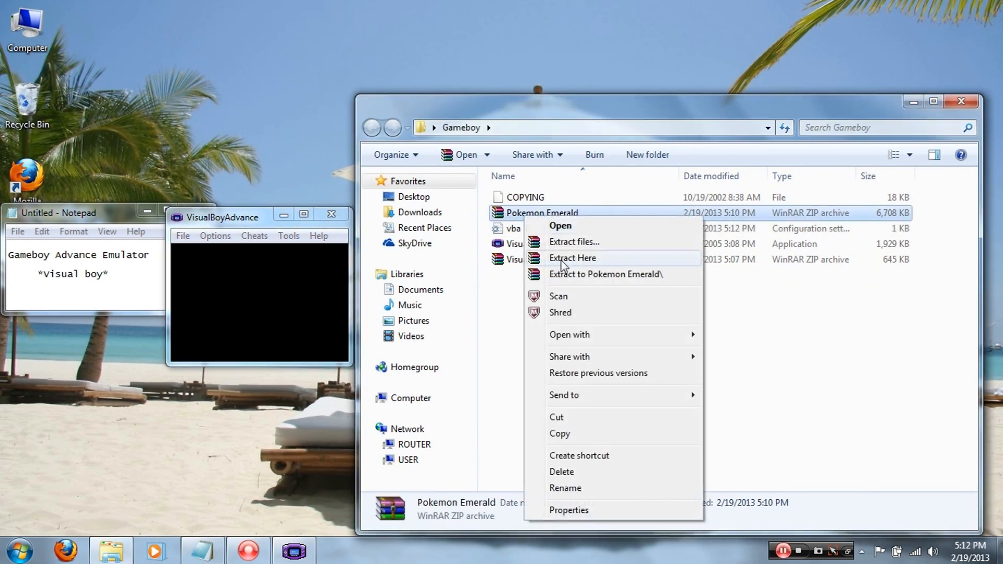
click(573, 258)
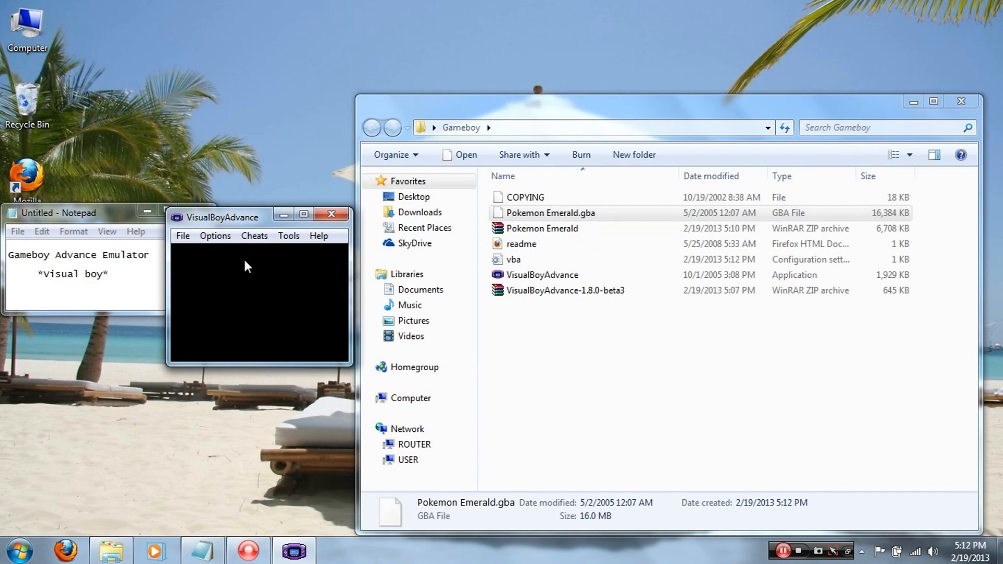
mouse_move(215, 257)
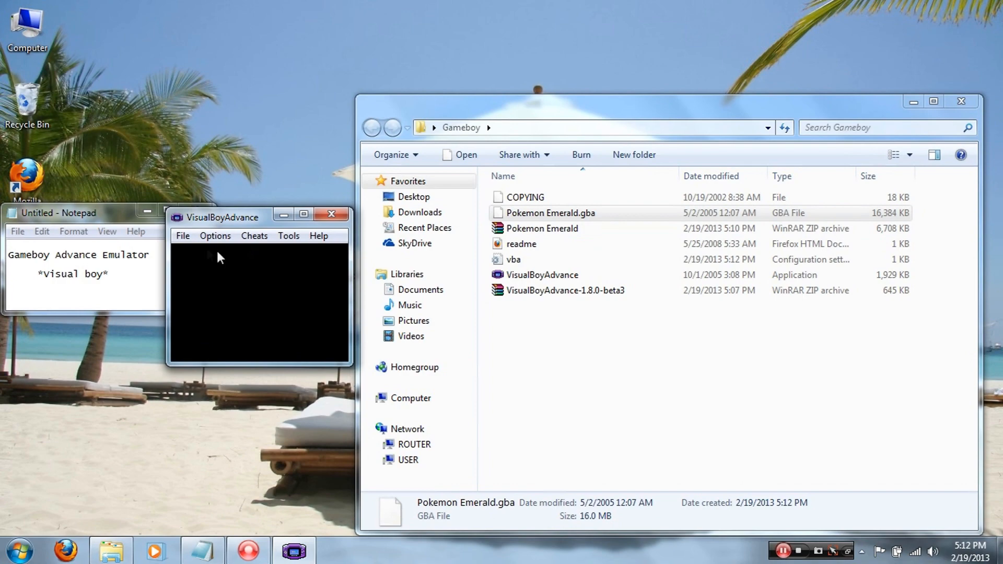
Load Pokemon Emerald.gba from the Gameboy folder through File > Open
click(182, 236)
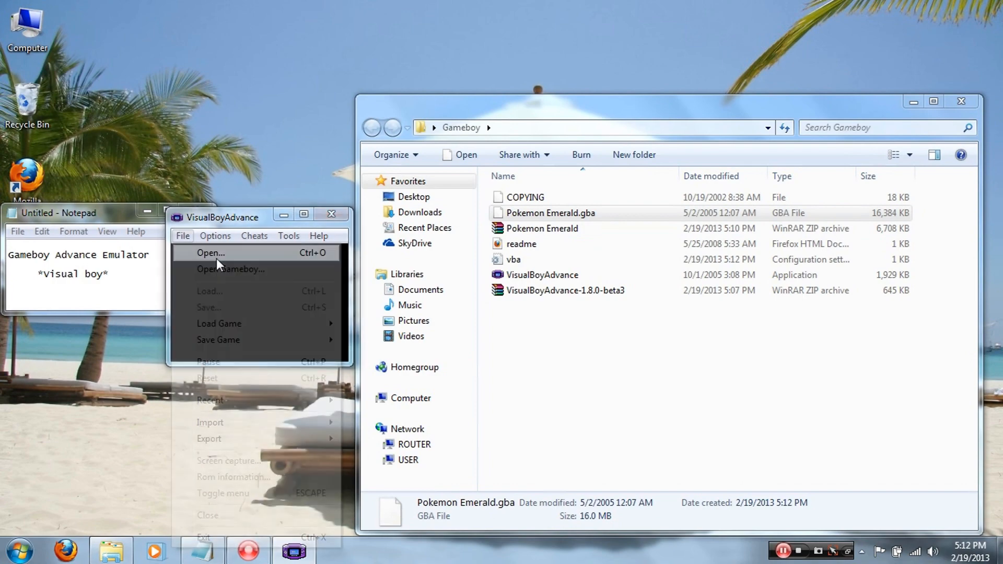
click(211, 252)
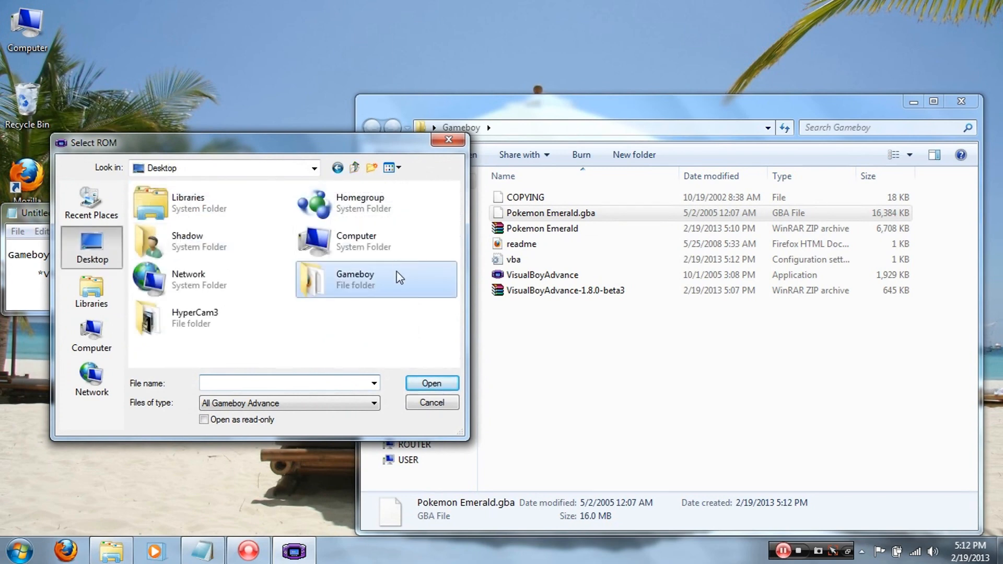
mouse_move(398, 276)
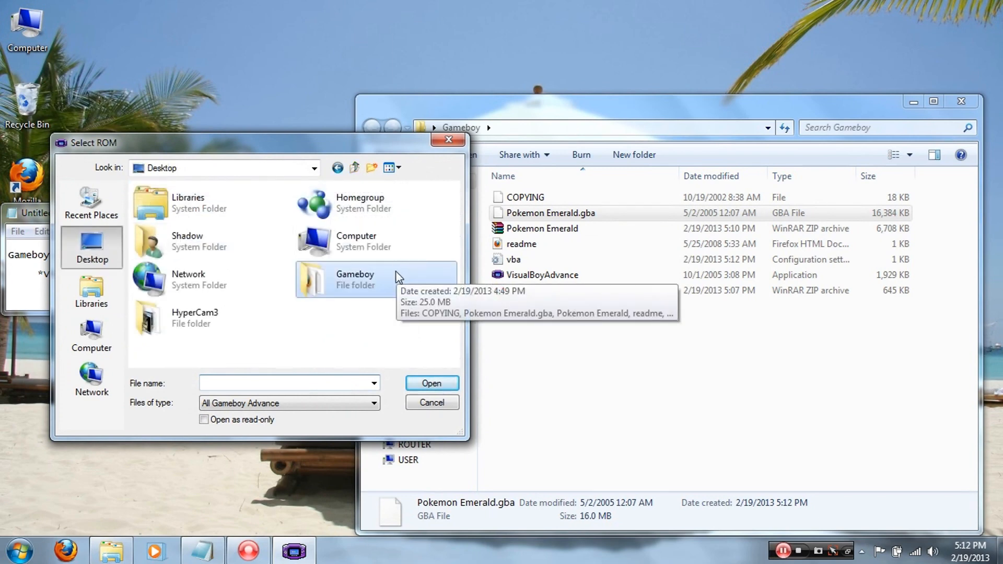
double_click(354, 279)
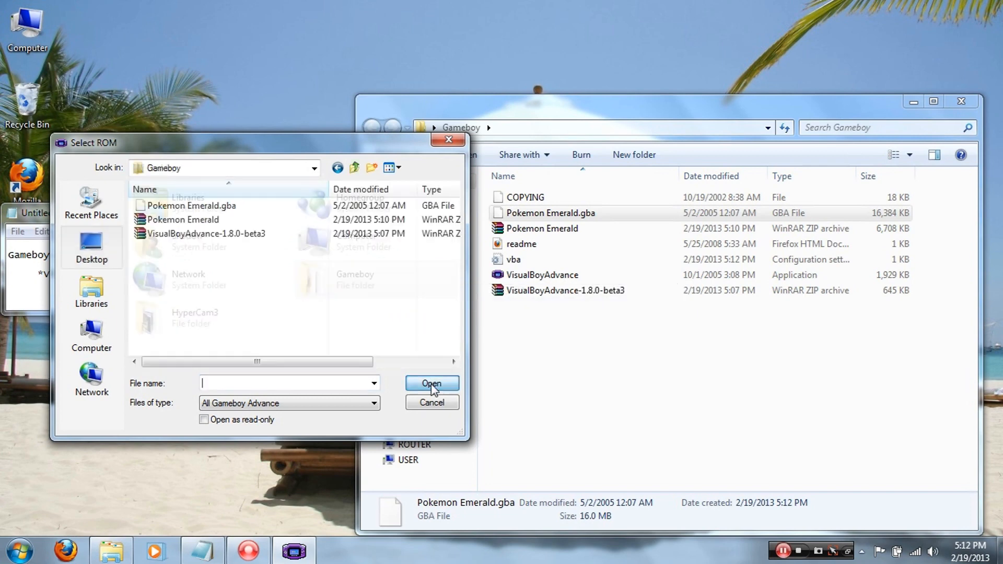
click(184, 205)
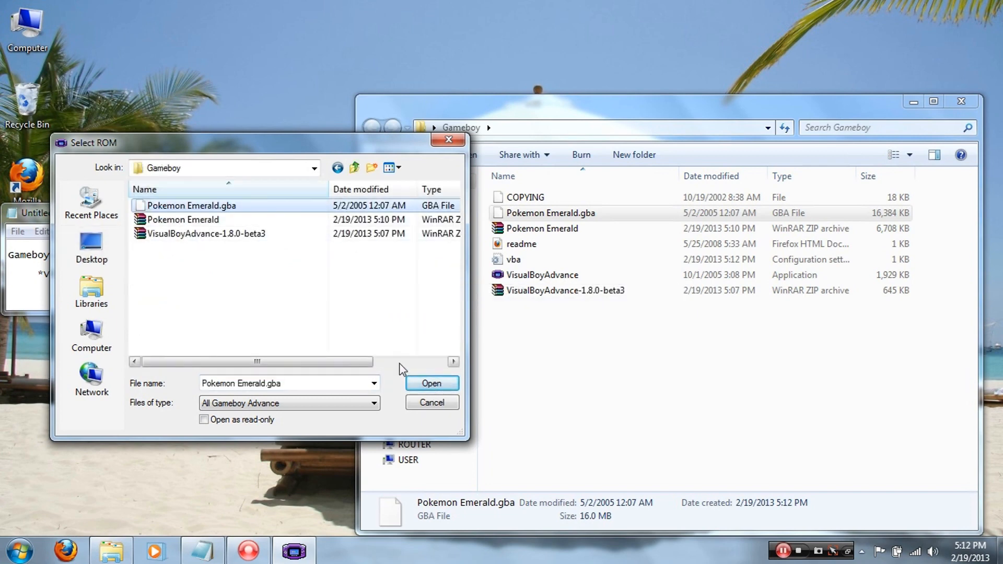
mouse_move(422, 383)
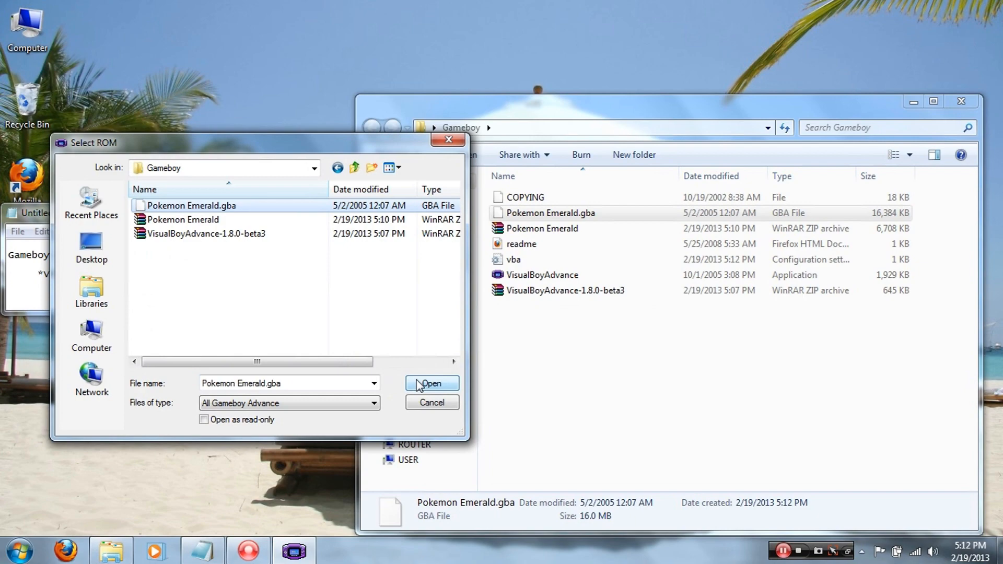
click(432, 383)
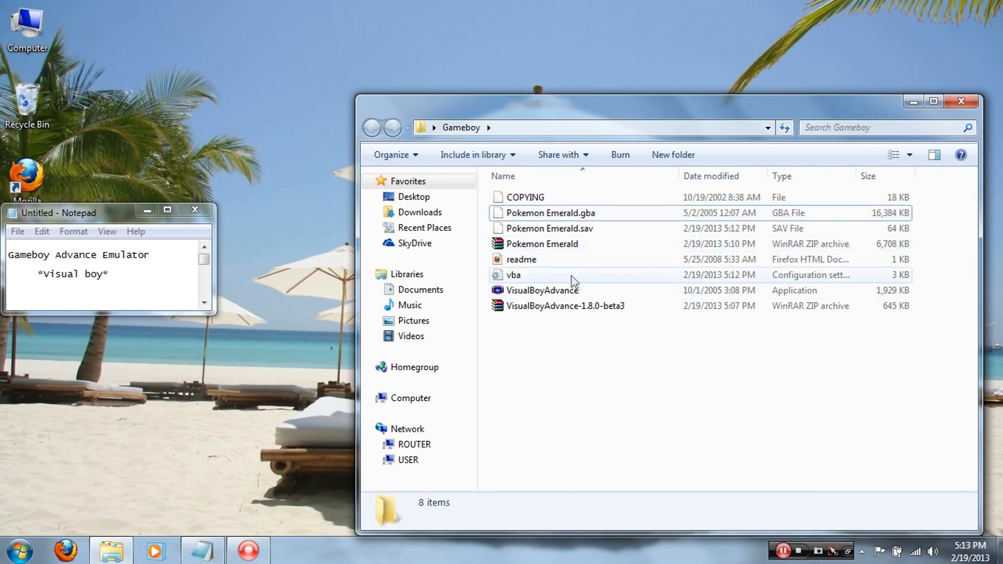
mouse_move(578, 236)
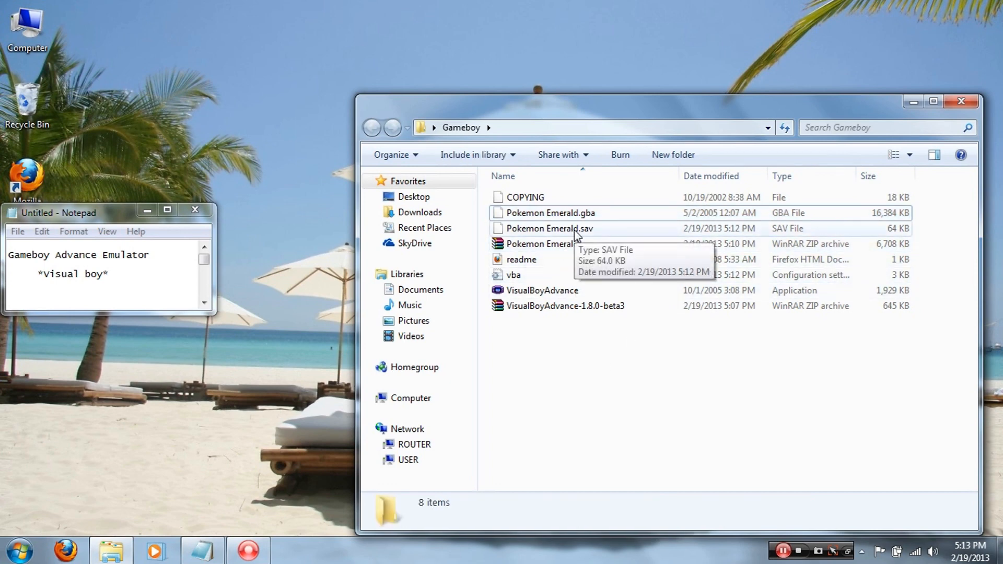
click(548, 227)
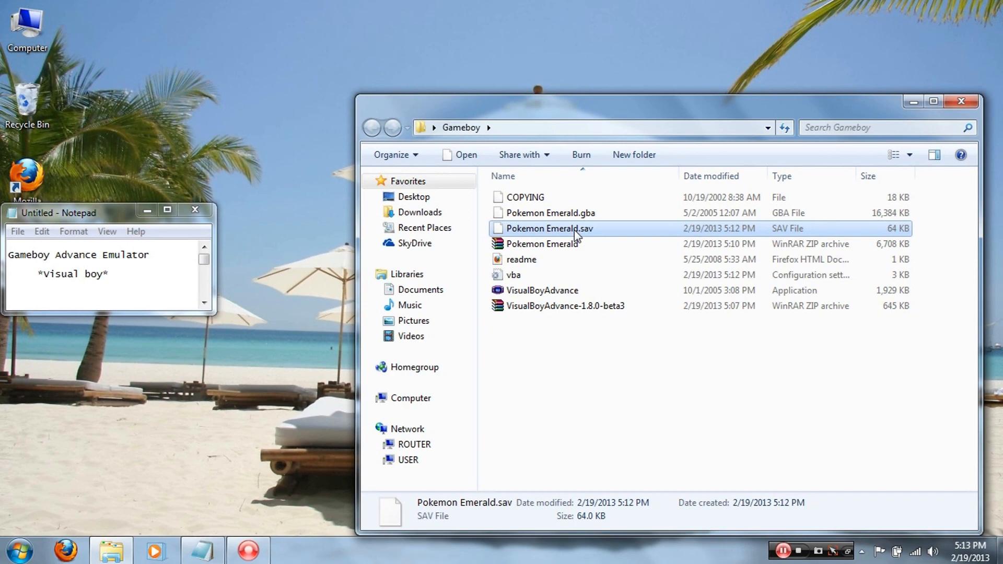
click(578, 357)
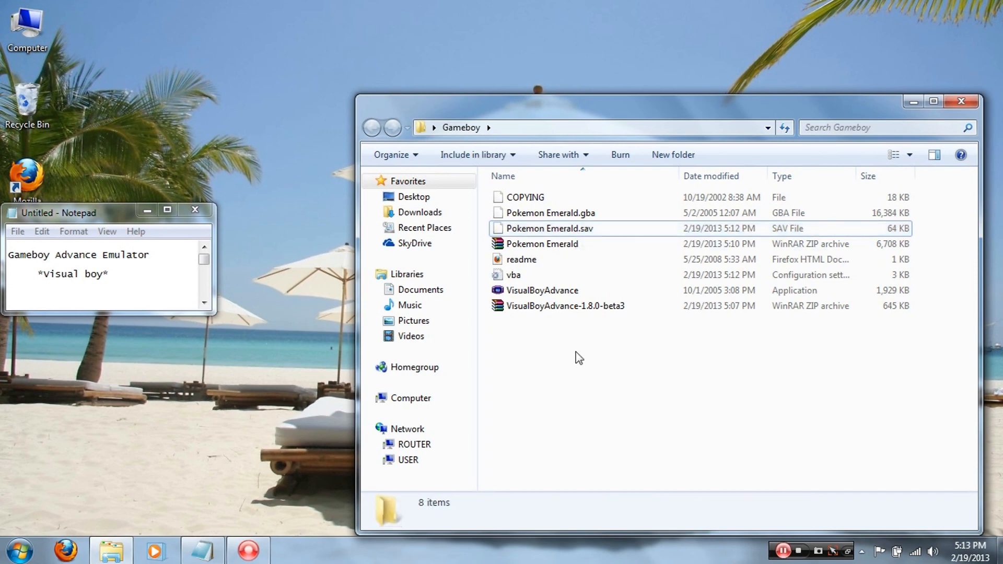